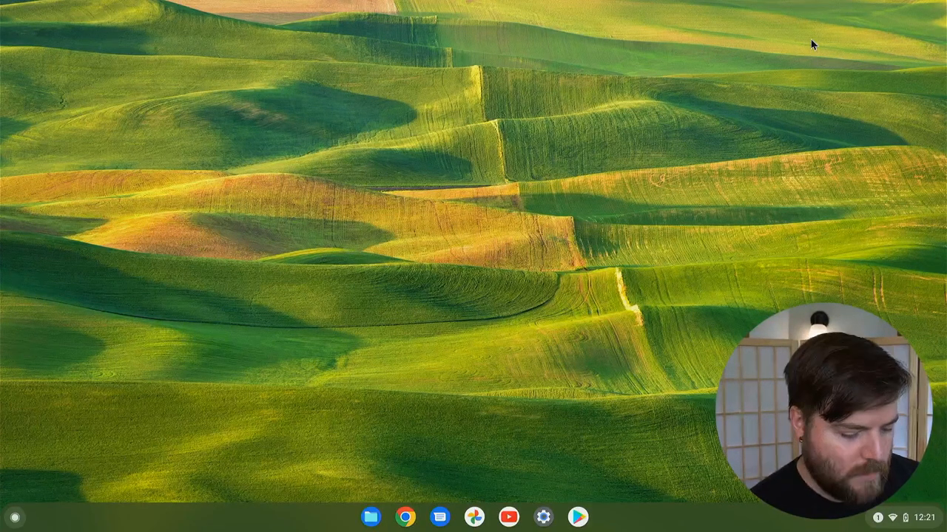
mouse_move(567, 4)
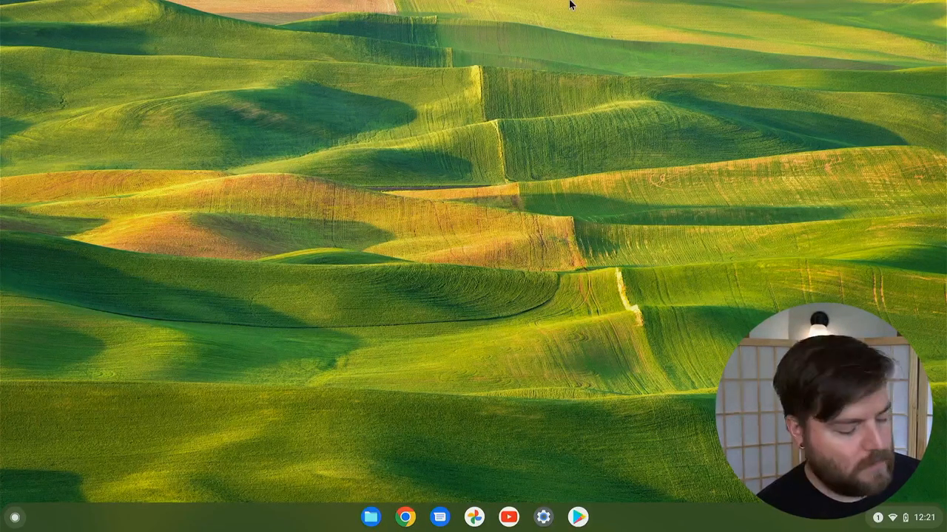
Launch Settings from the shelf and show About Chrome OS with version 101.0.4951.72
right_click(411, 355)
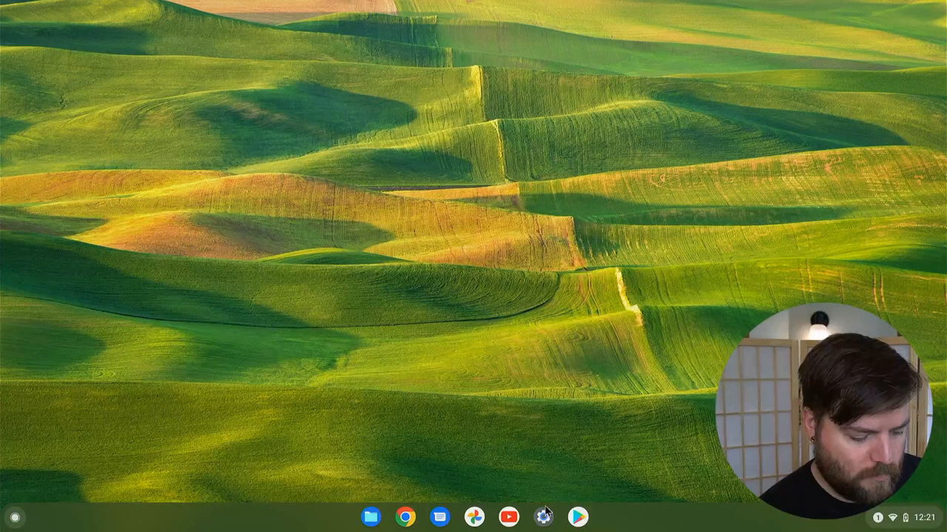
click(544, 515)
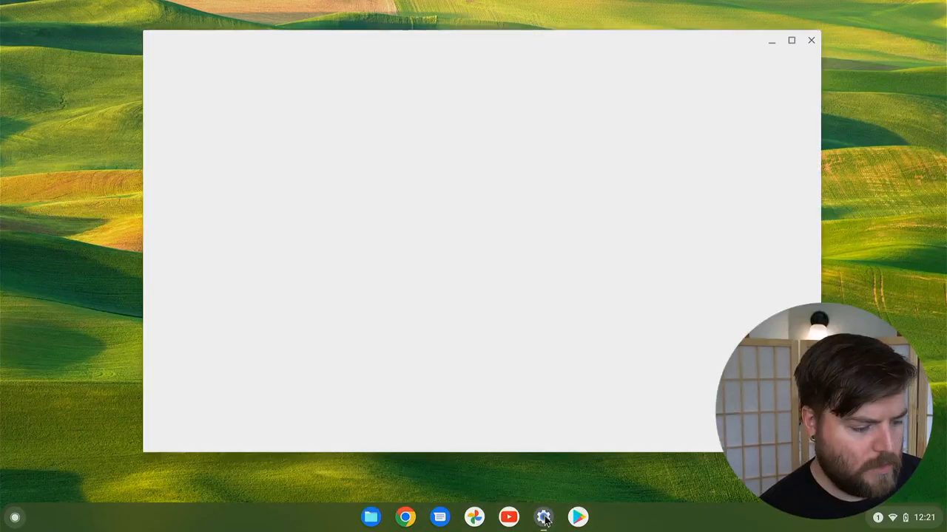
click(544, 516)
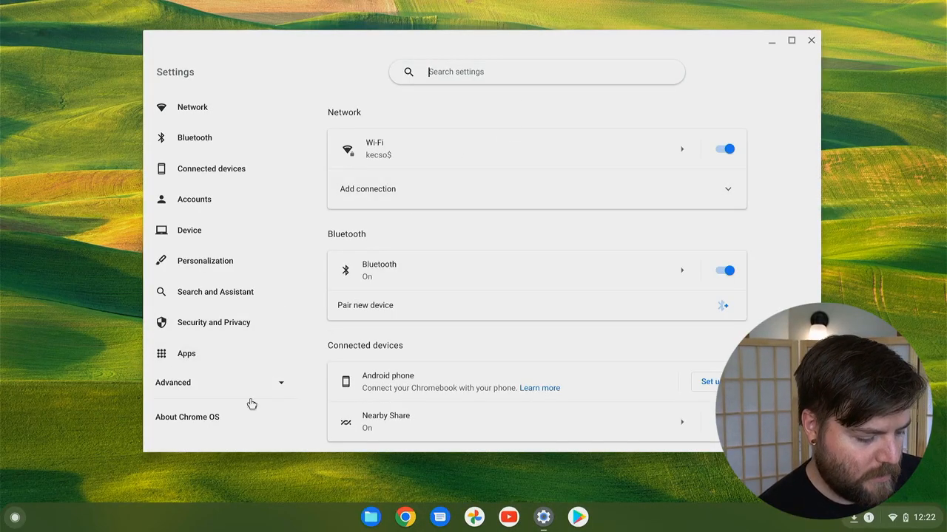
click(187, 417)
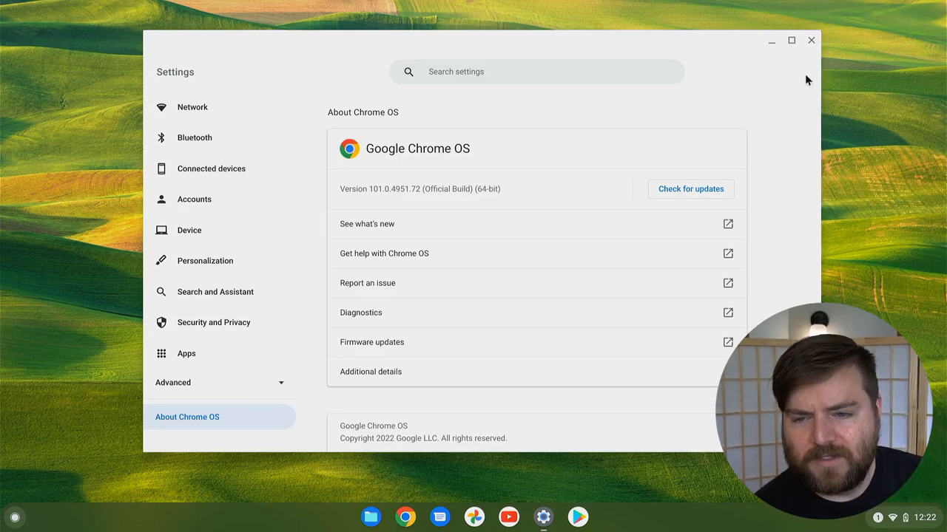
mouse_move(695, 29)
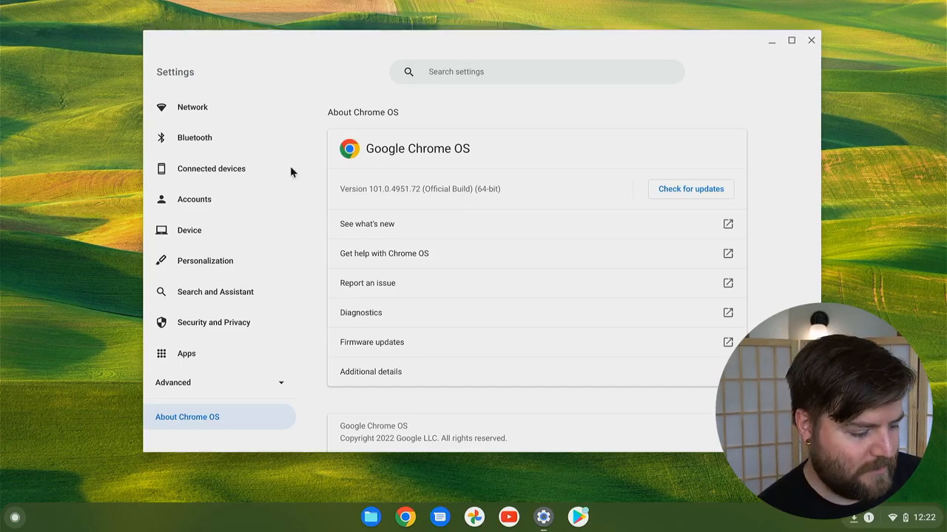
mouse_move(137, 202)
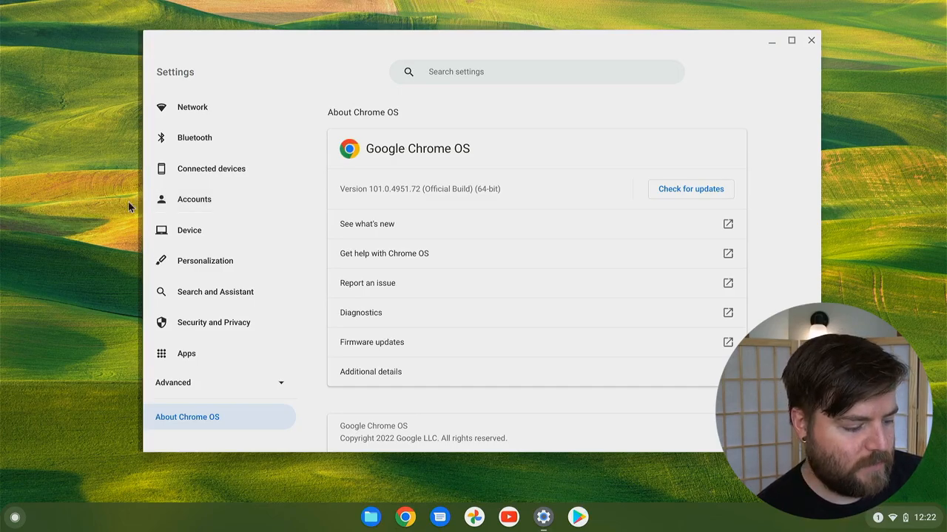
mouse_move(142, 203)
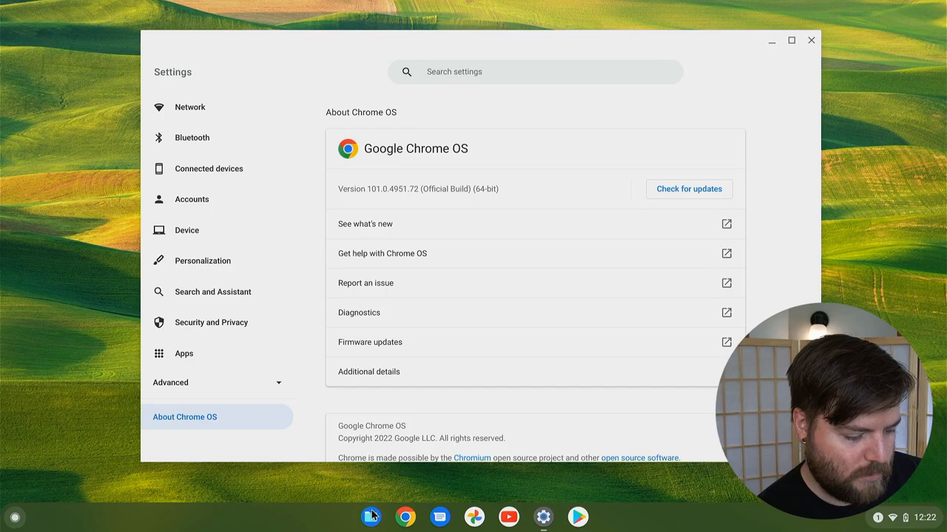
Split Settings left and Files right, resize the divider both ways, then pull Files out to float
click(370, 518)
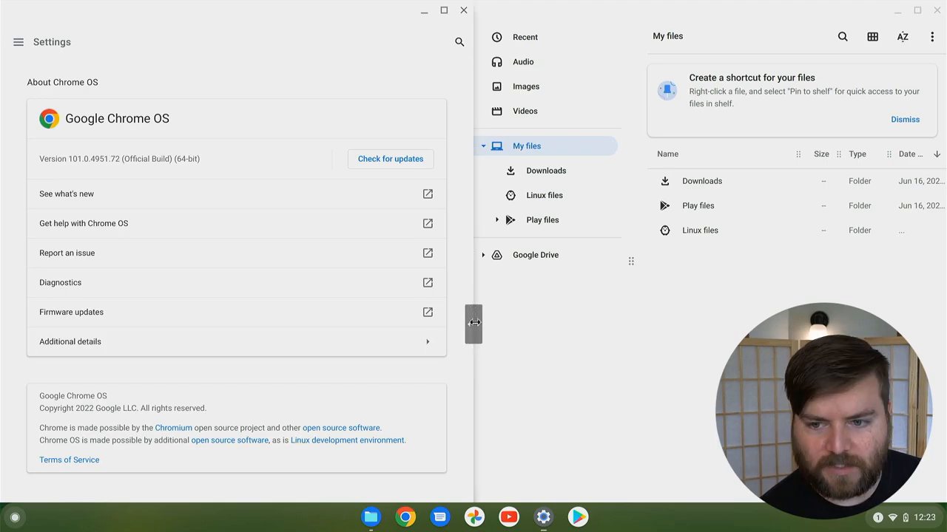
drag(473, 323, 524, 322)
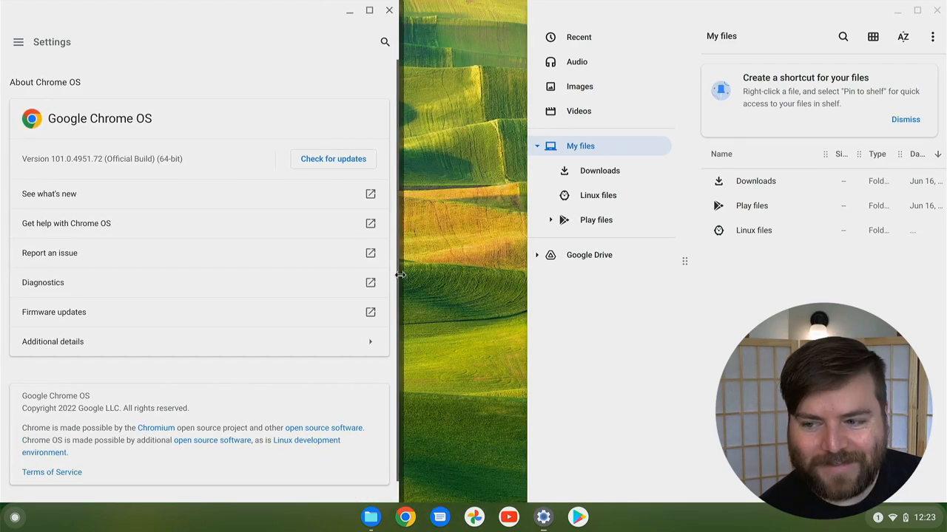
drag(399, 275, 429, 266)
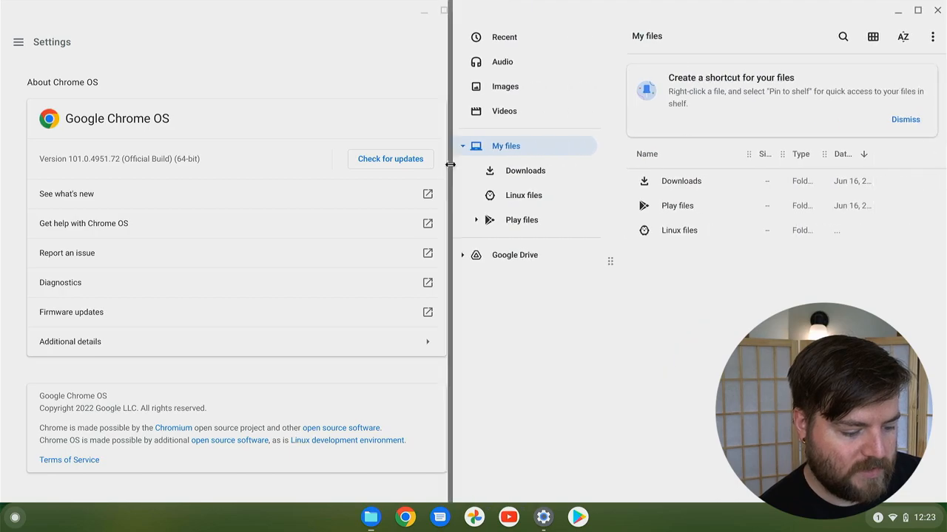
drag(449, 166, 525, 162)
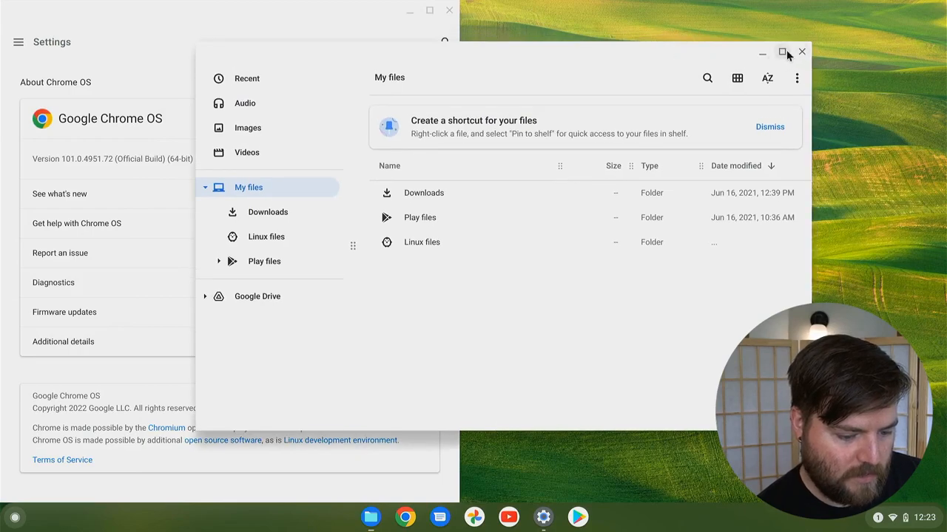
mouse_move(783, 53)
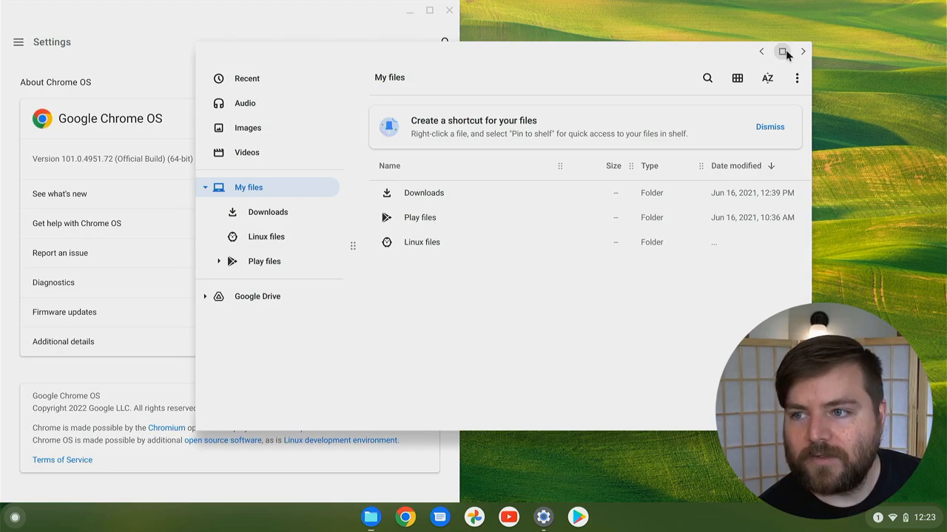
mouse_move(809, 46)
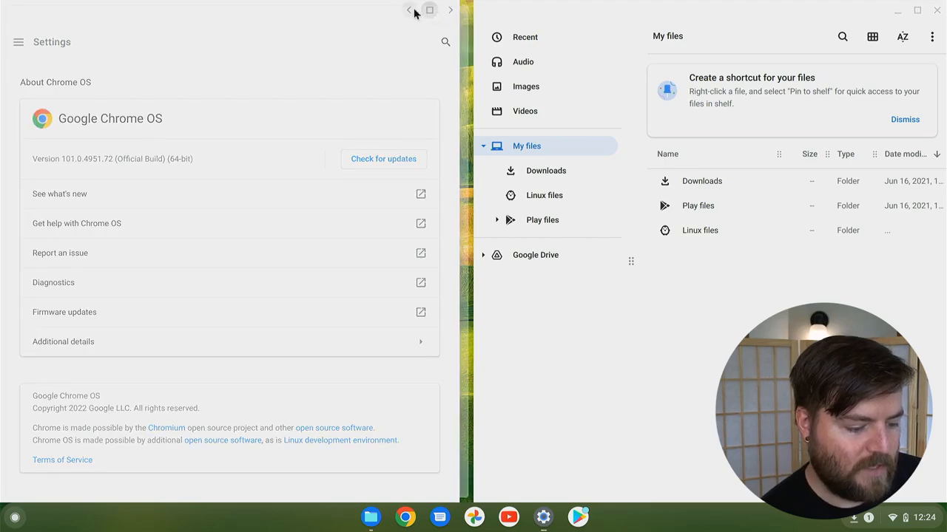
mouse_move(417, 11)
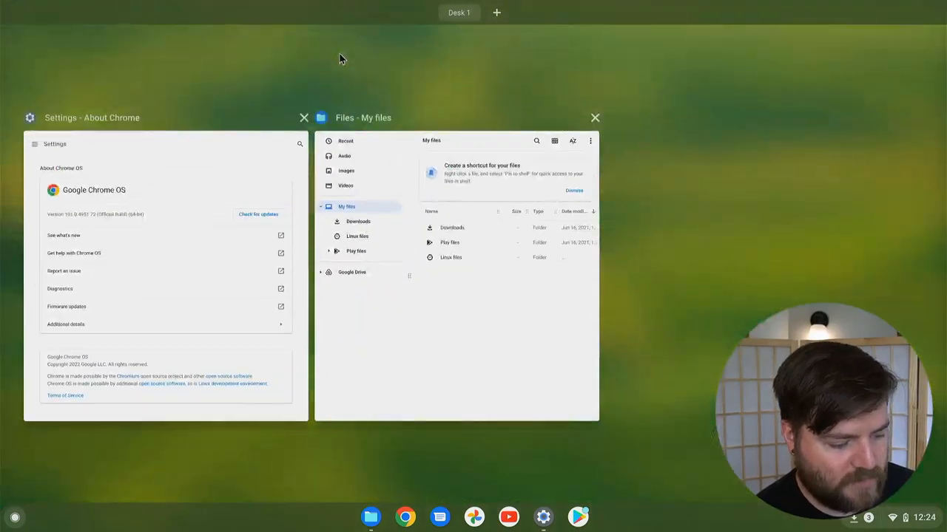
mouse_move(518, 297)
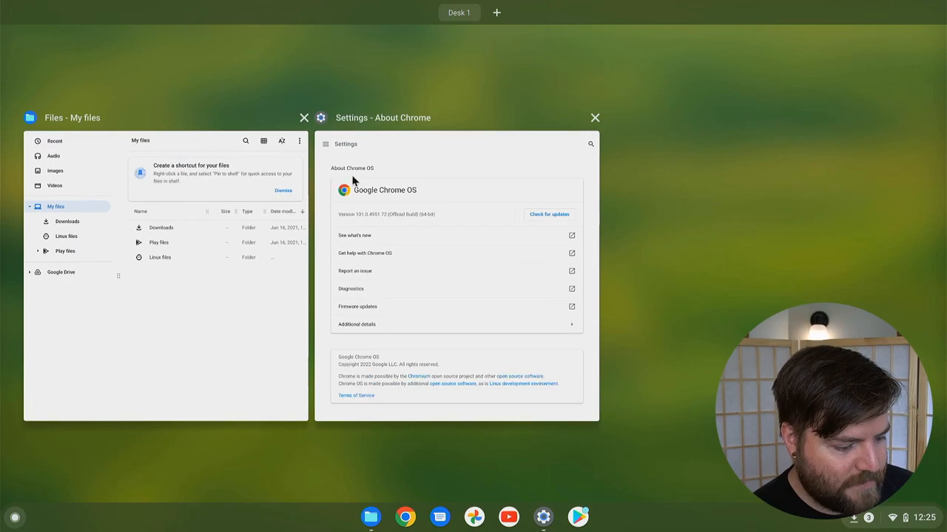
mouse_move(462, 24)
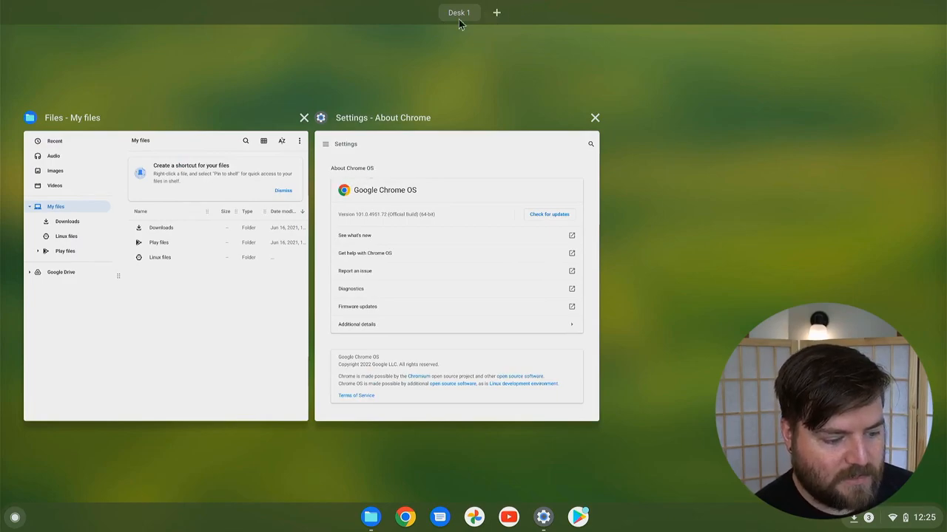
mouse_move(494, 13)
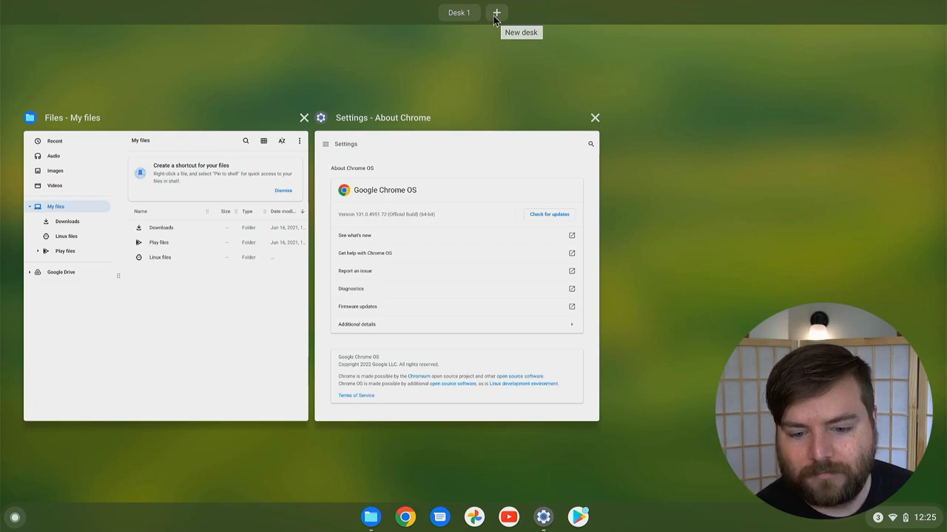
Add a second virtual desk beside Desk 1 from the overview
click(494, 12)
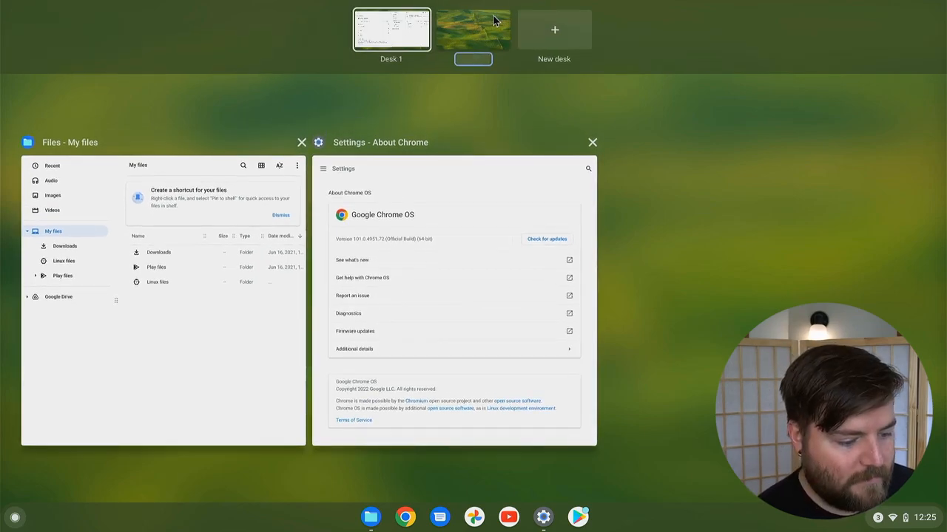
mouse_move(538, 29)
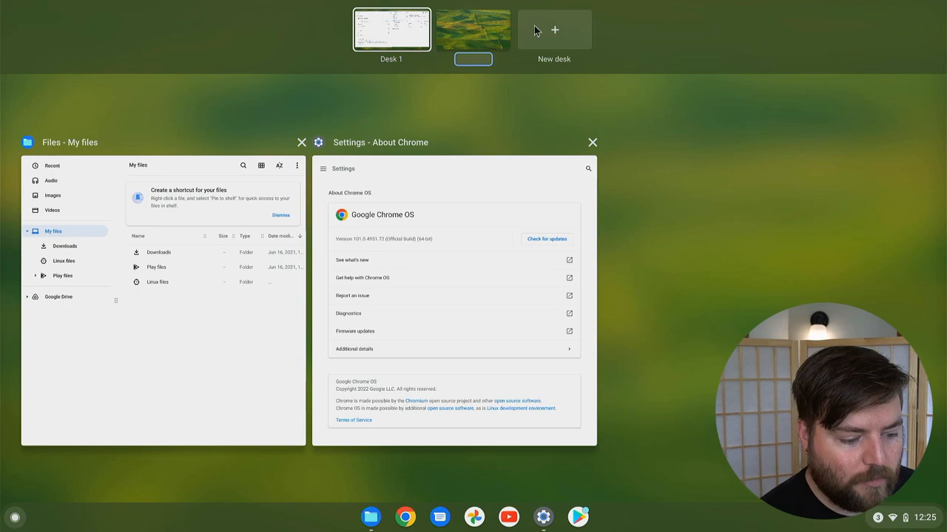
mouse_move(562, 5)
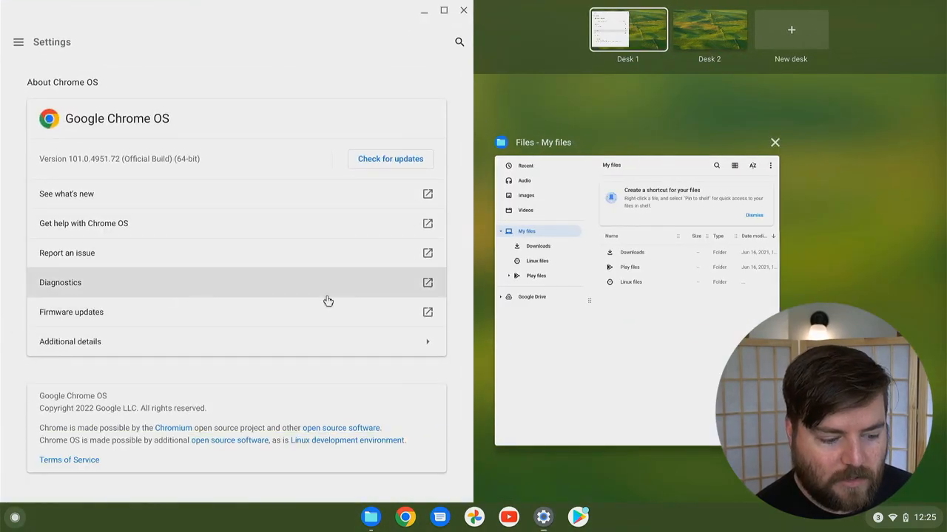
mouse_move(603, 244)
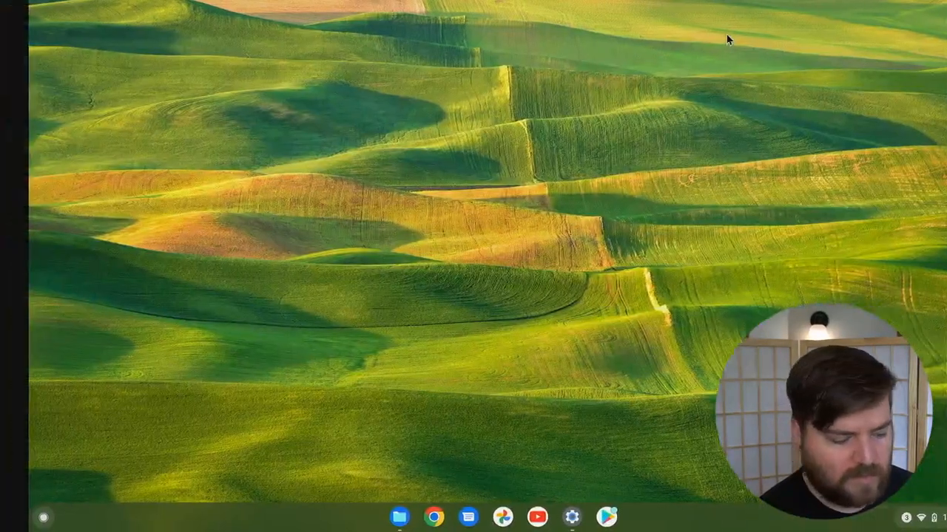
Select the Desk 2 thumbnail to move to the empty second desk
click(400, 517)
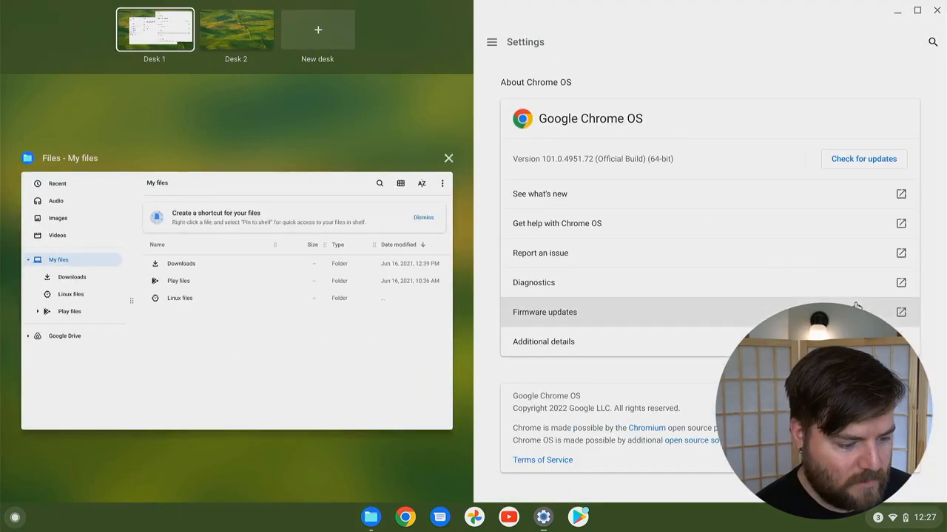
mouse_move(219, 361)
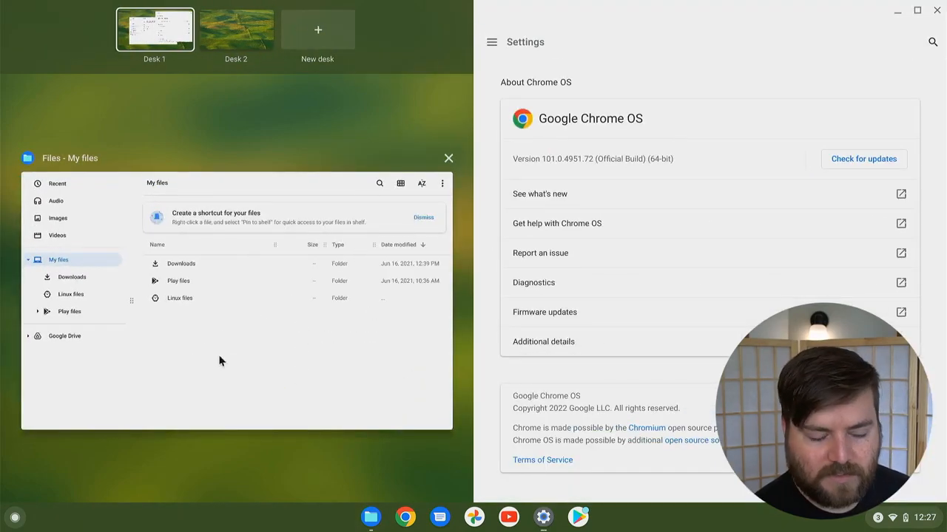
mouse_move(276, 270)
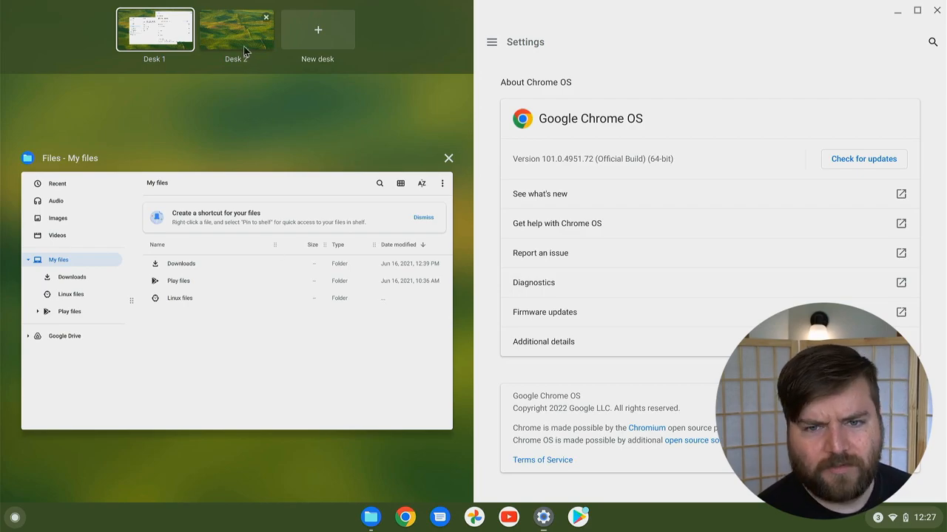
mouse_move(259, 319)
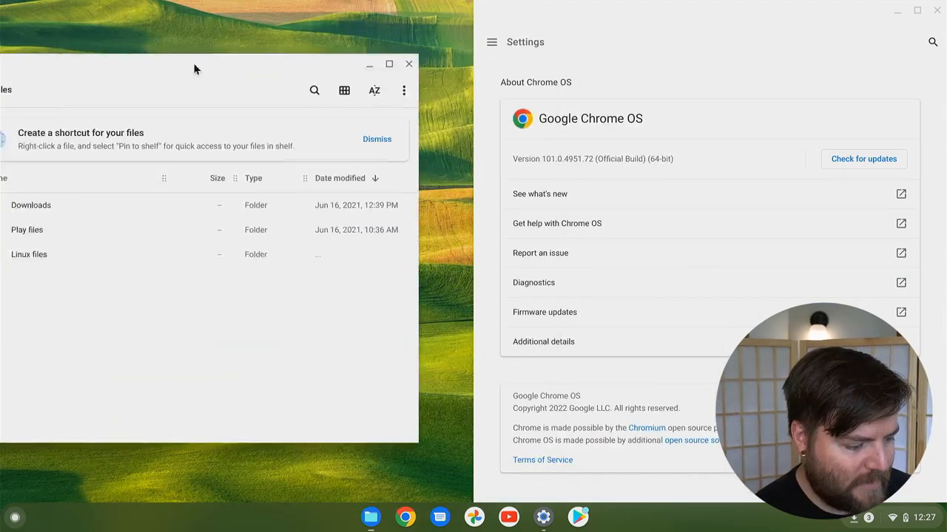
Drag the Files window by its title bar to the left screen edge beside Settings
drag(195, 70, 15, 13)
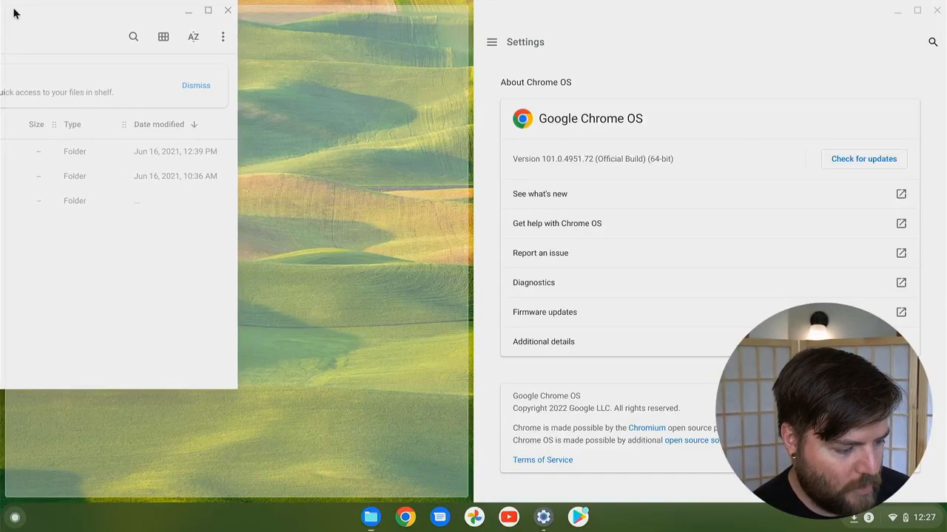